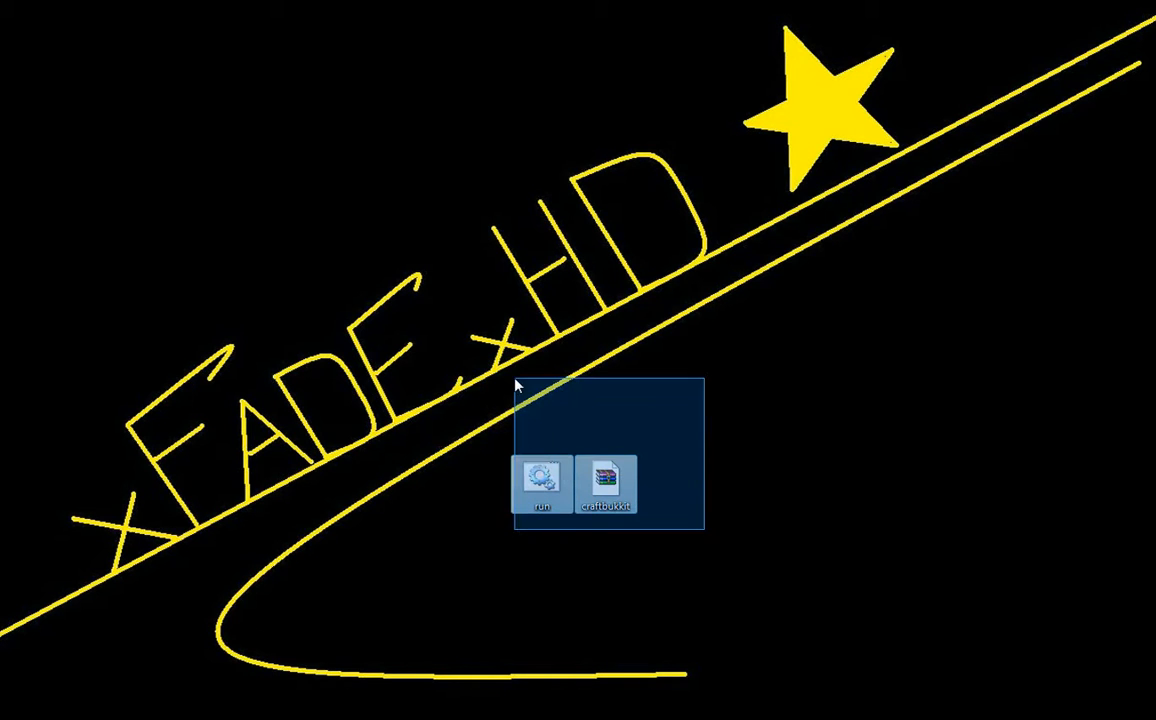
- Create a new folder named Youtube on the desktop
click(728, 505)
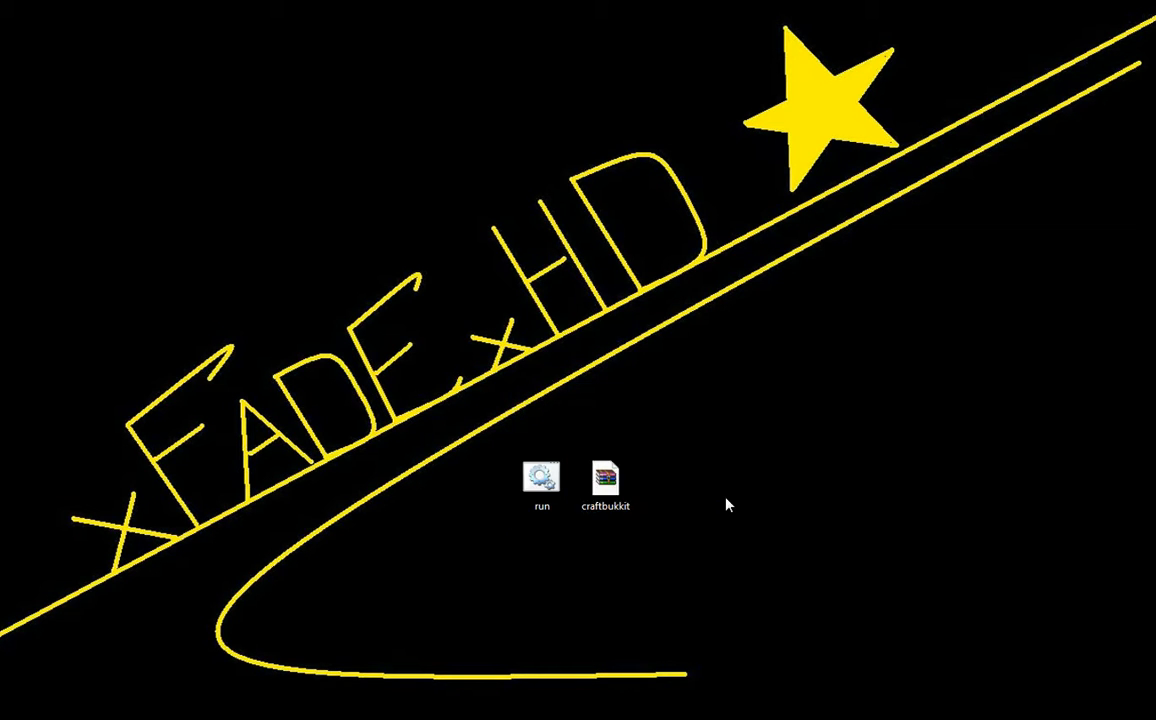
mouse_move(593, 663)
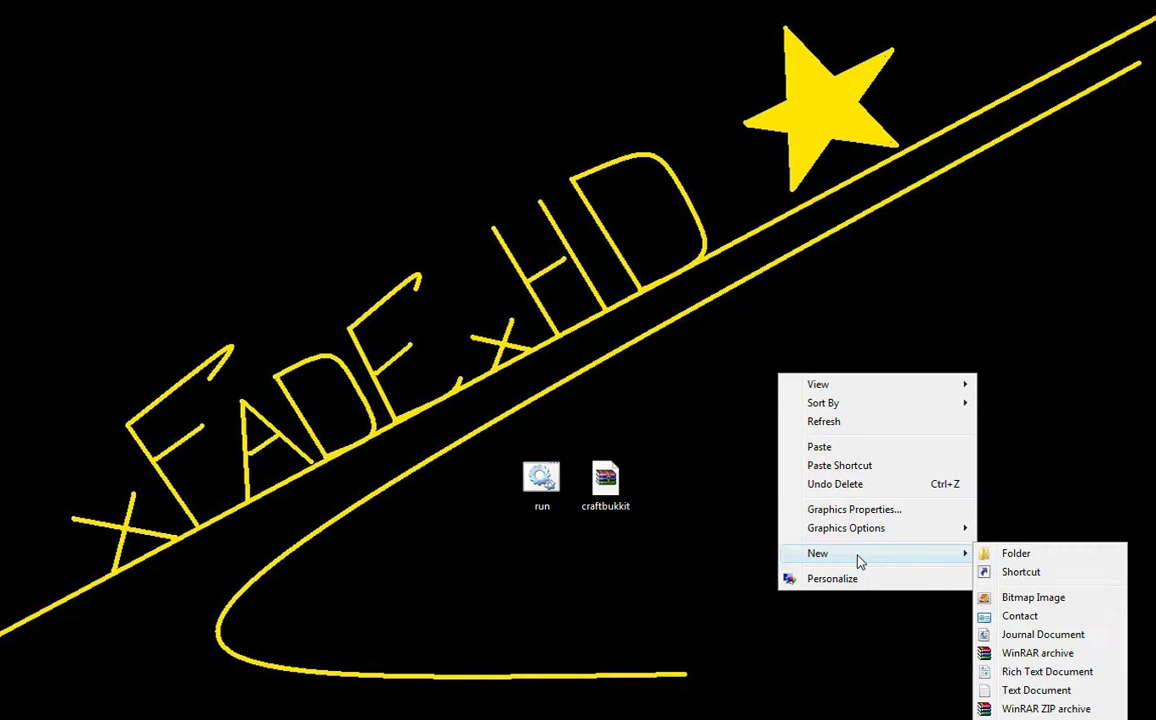
click(1016, 553)
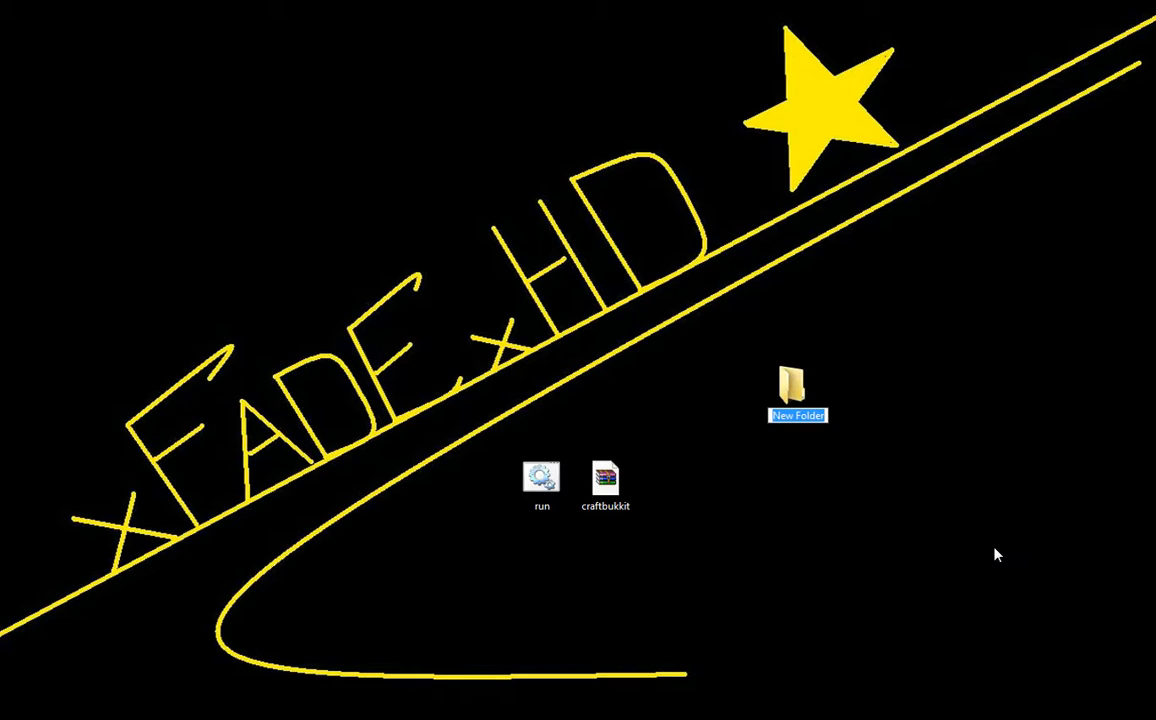
text(Youtube)
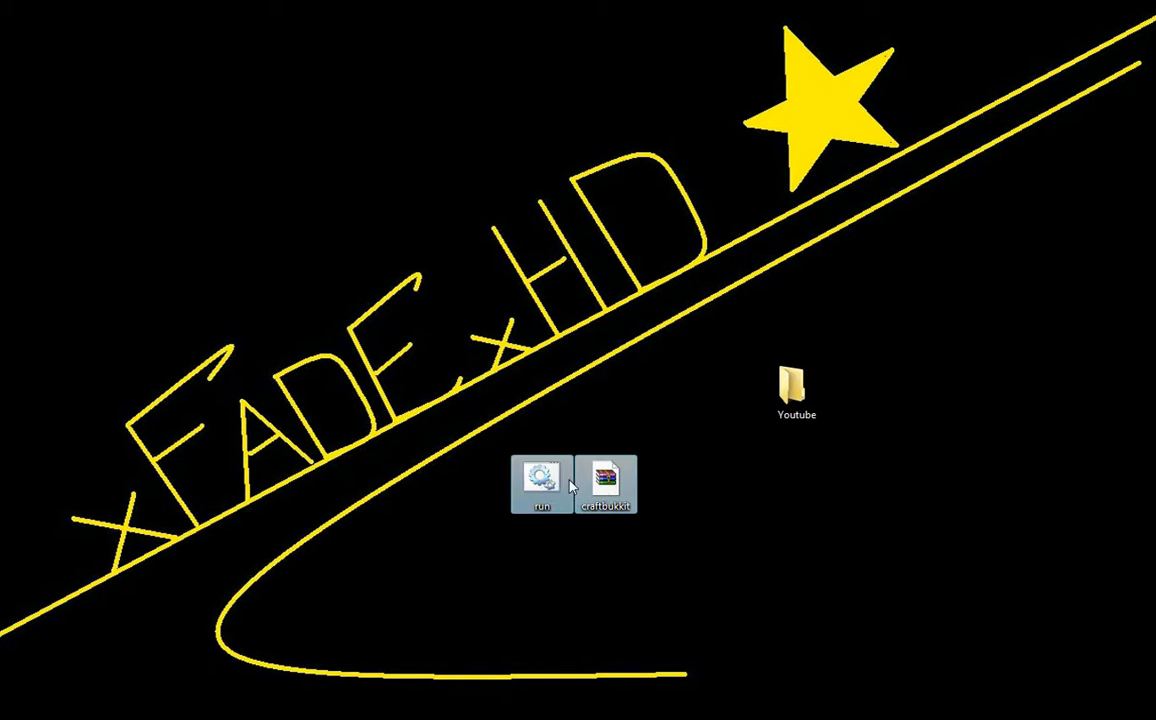
- Open the Youtube folder and launch run.bat to start the server
double_click(793, 385)
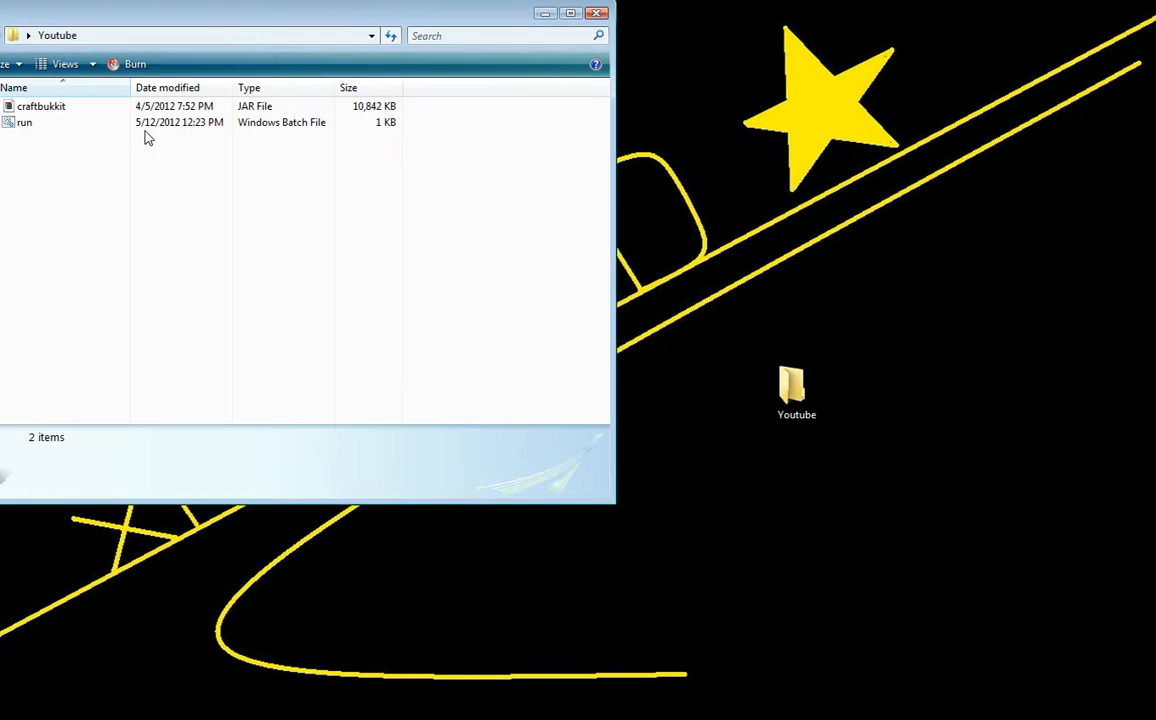
click(24, 122)
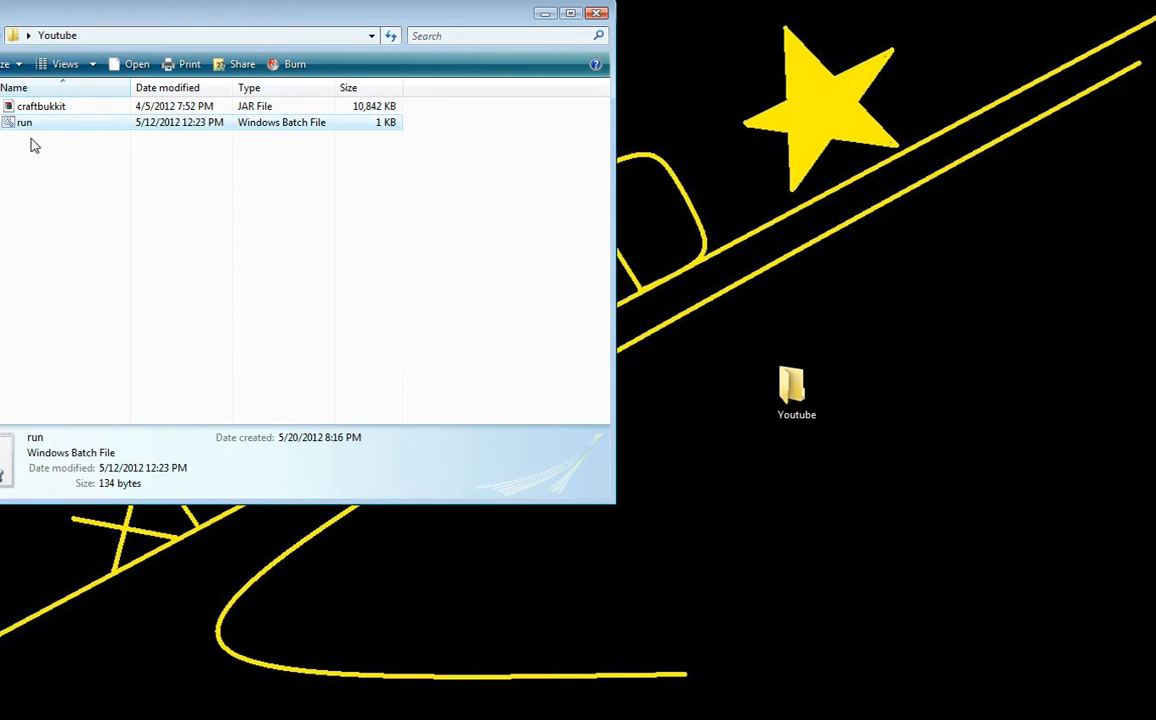
mouse_move(97, 130)
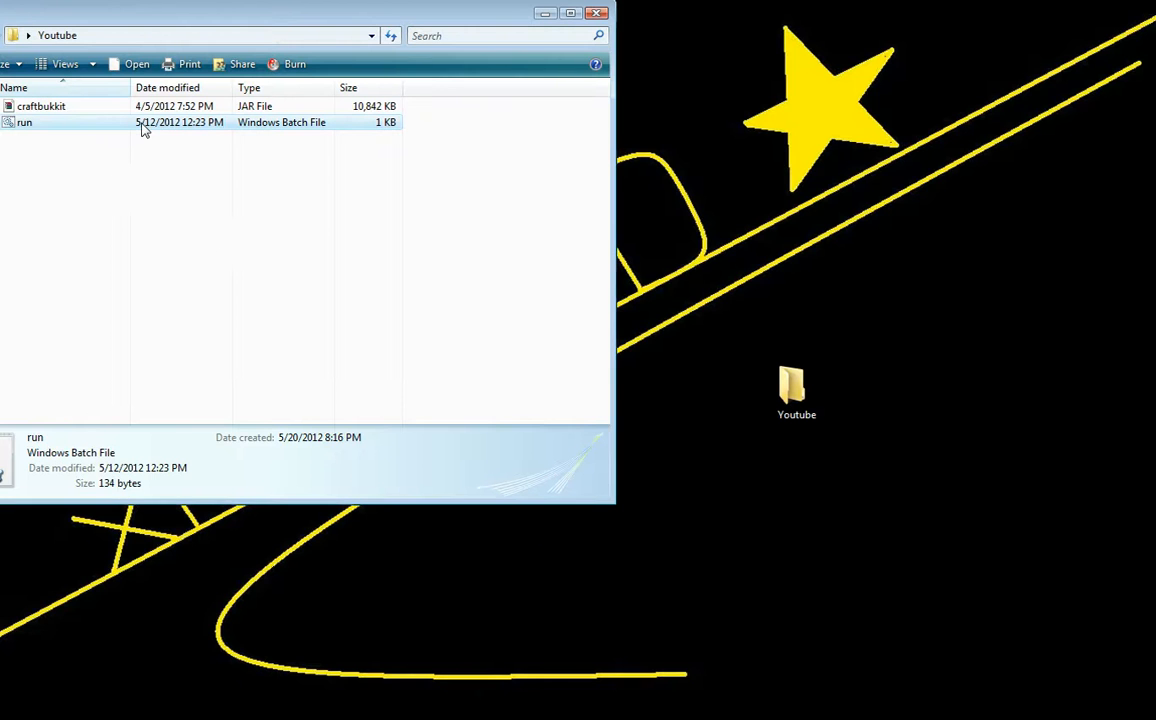
double_click(24, 122)
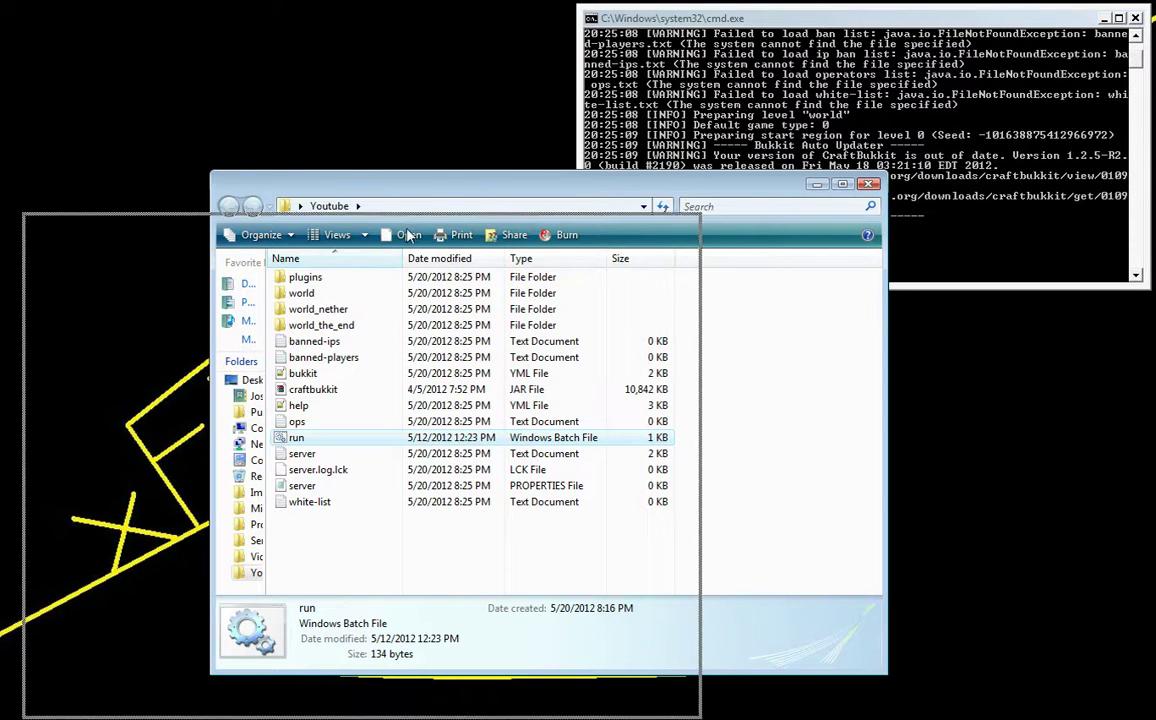
- Move the Explorer window aside while the server console generates its files
drag(460, 205, 330, 249)
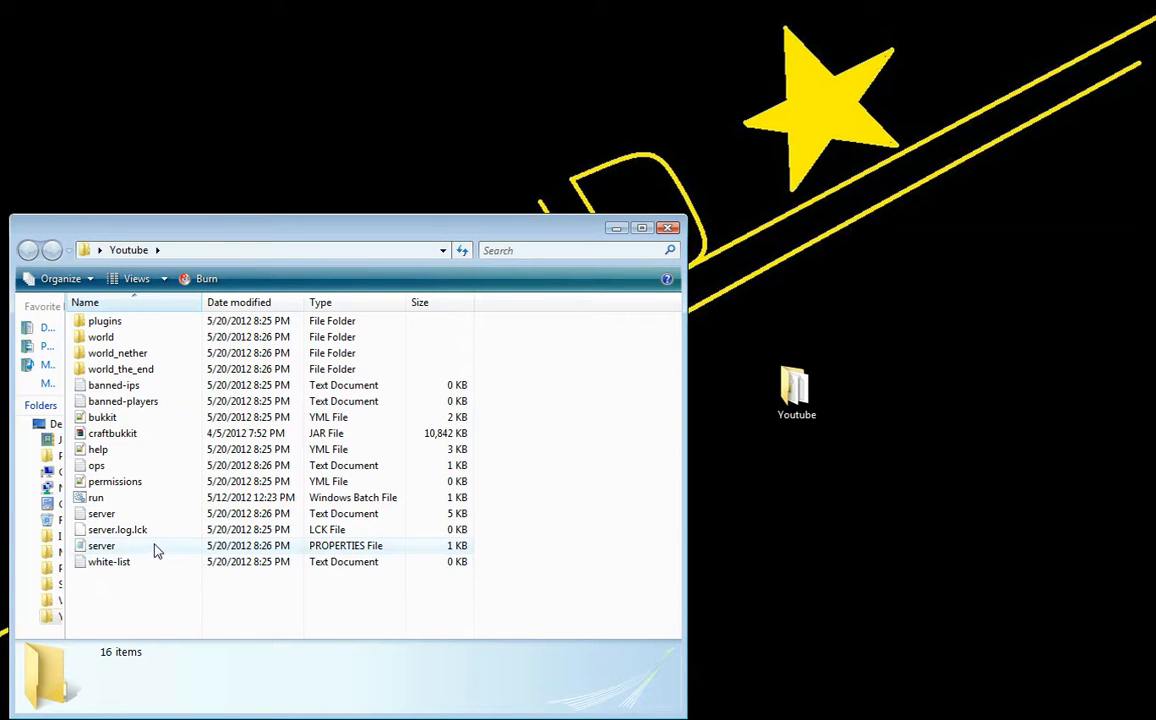
- Open server.properties and replace the motd with 'Youtbe Tut'
click(103, 545)
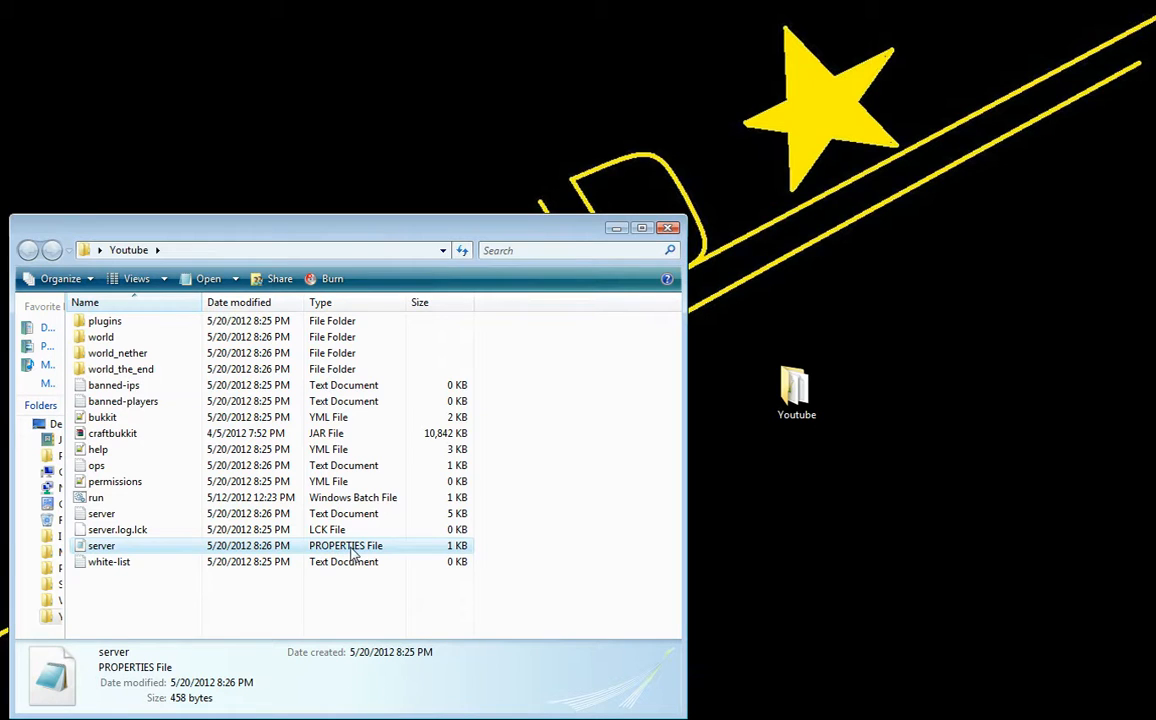
mouse_move(140, 632)
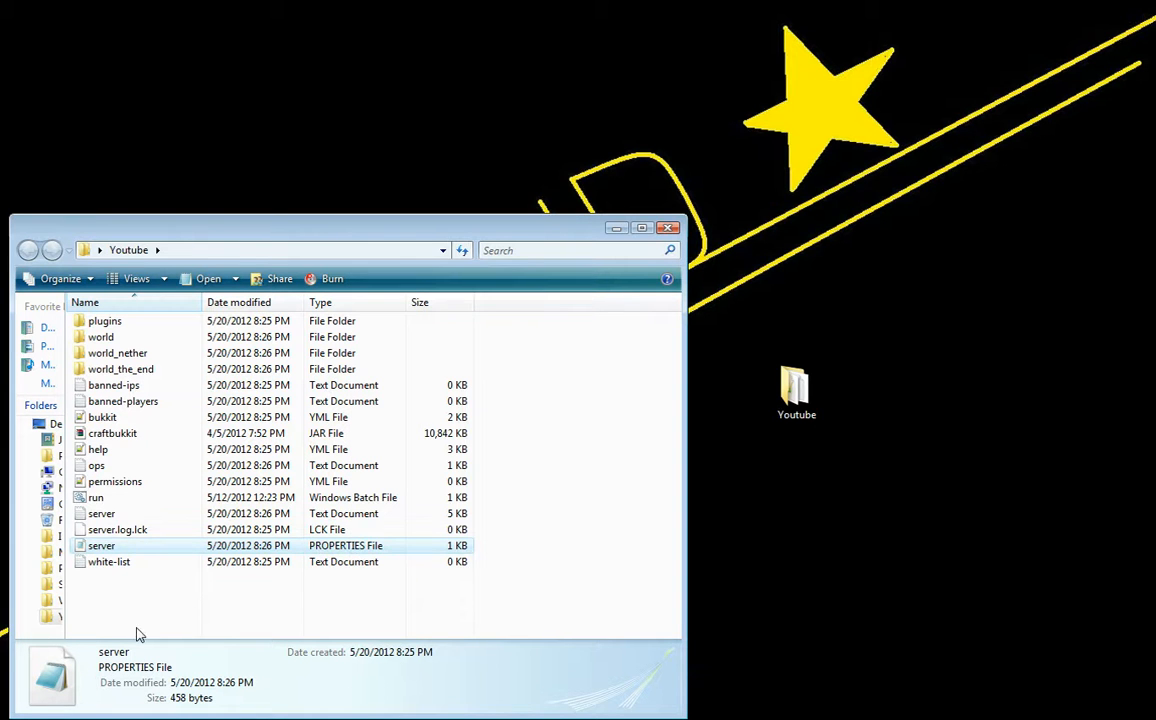
double_click(102, 545)
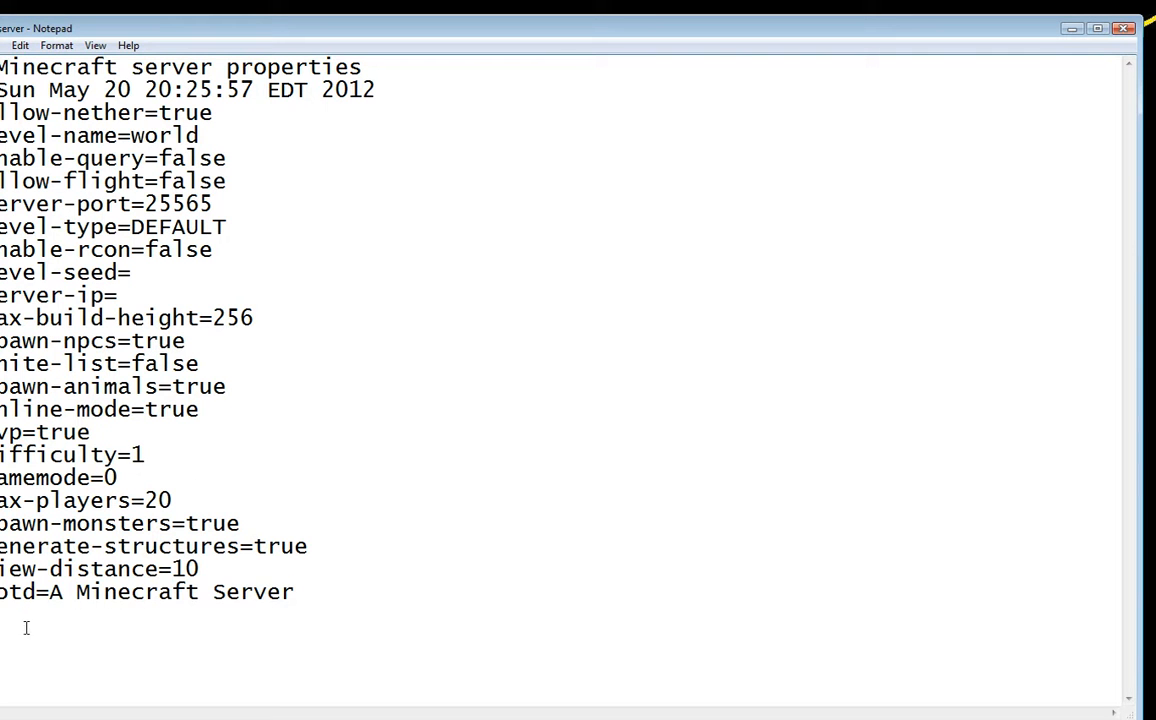
drag(52, 592, 294, 592)
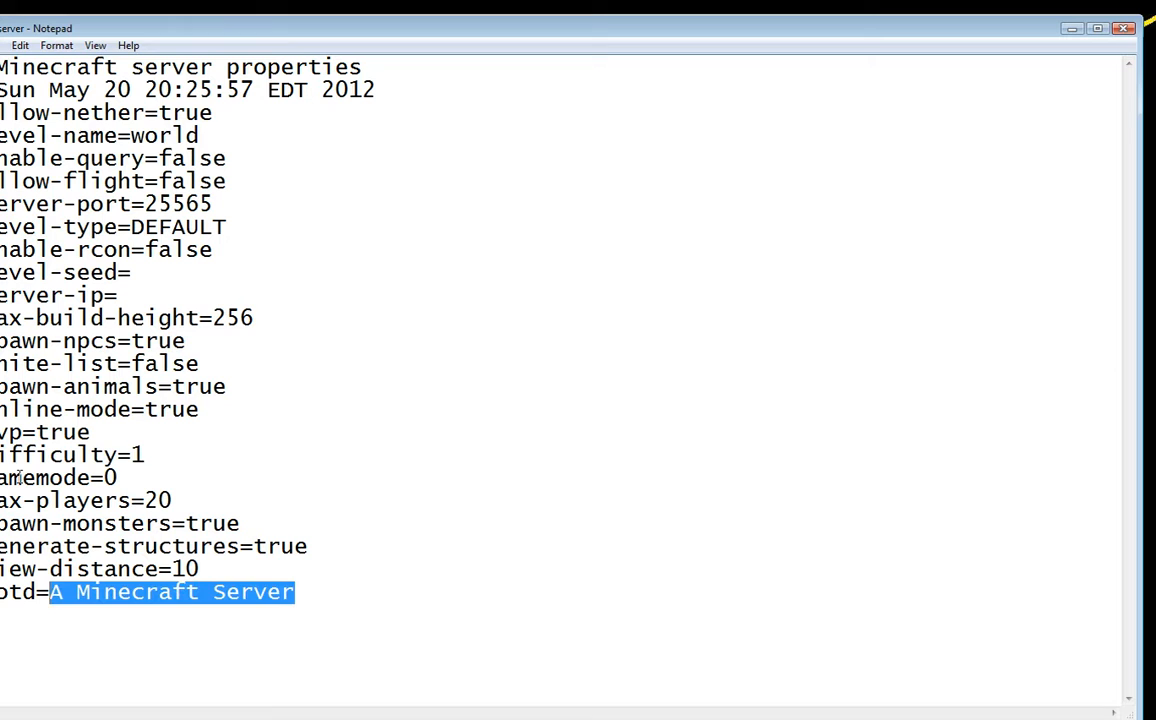
text(You)
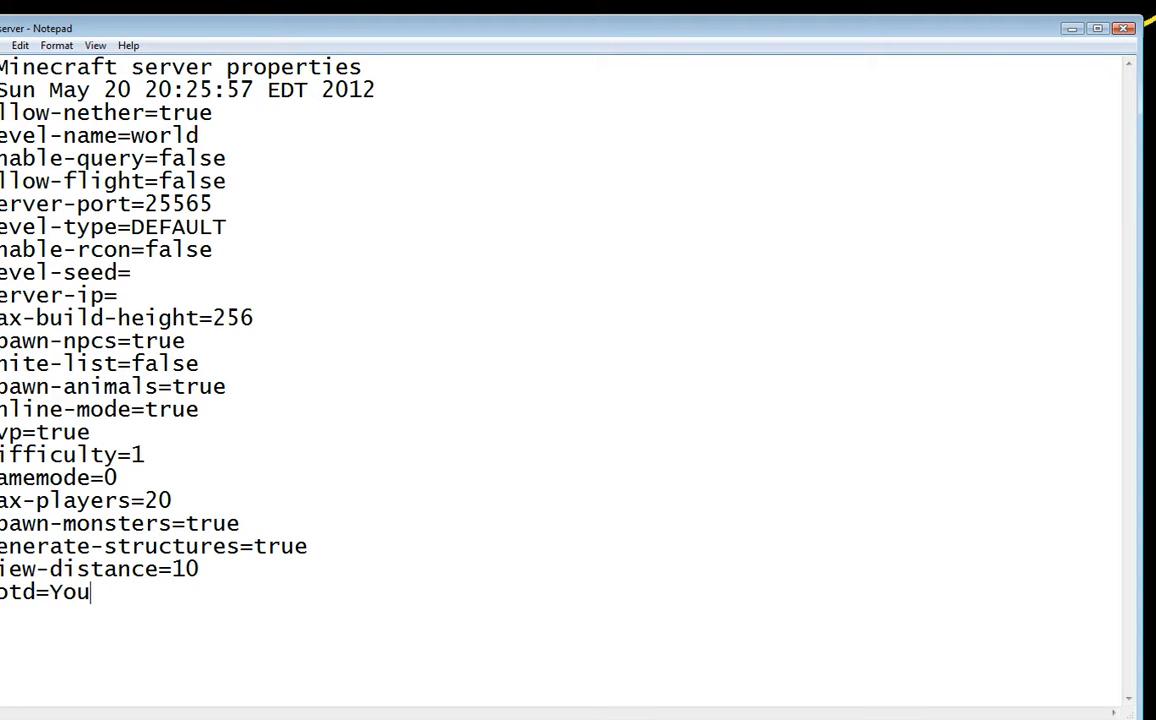
text(tbe)
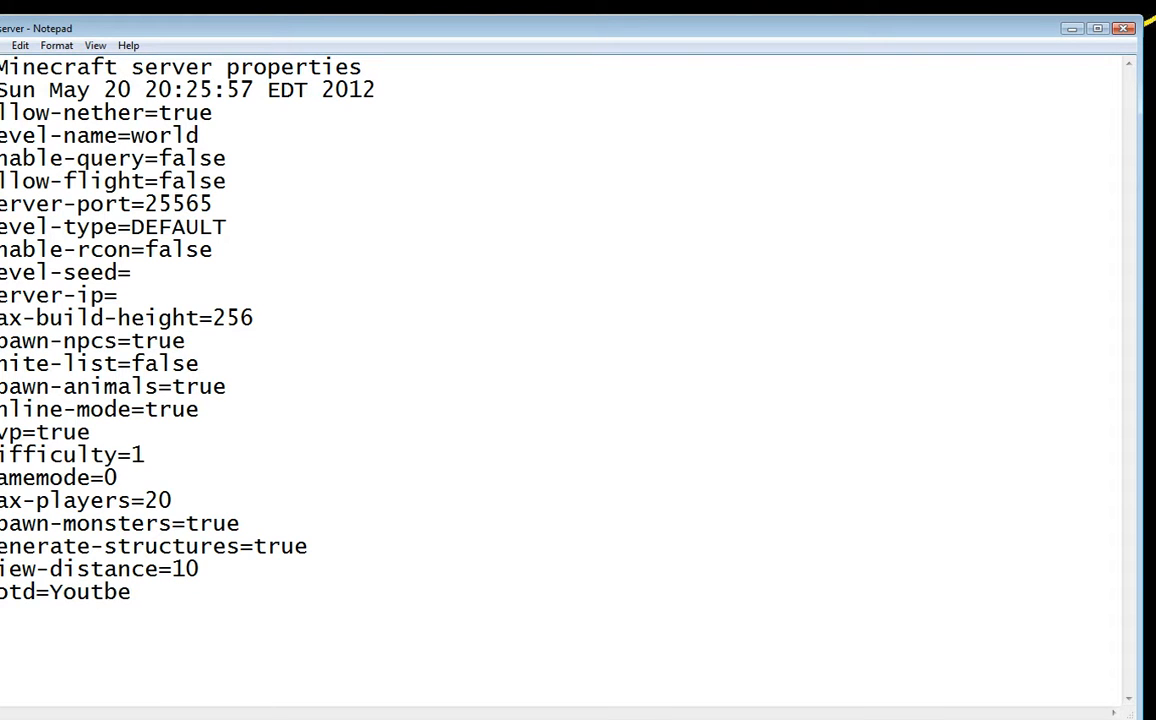
text(Tut)
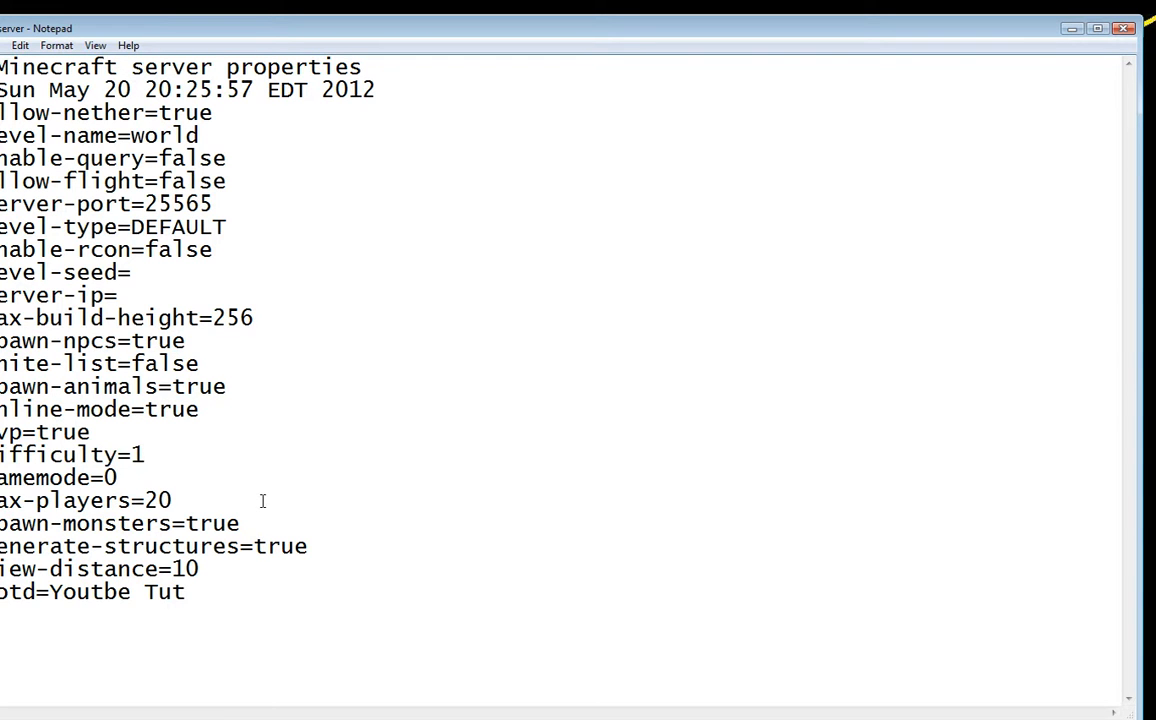
- Change max-players from 20 to 5
key(BackSpace)
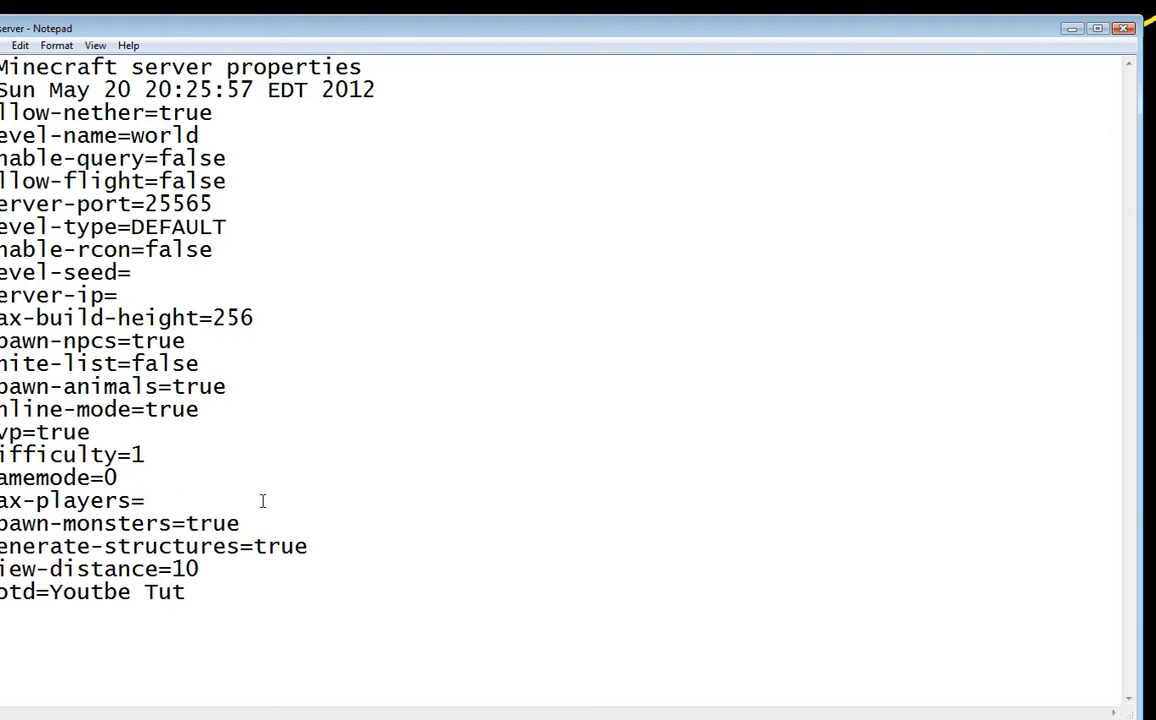
text(5)
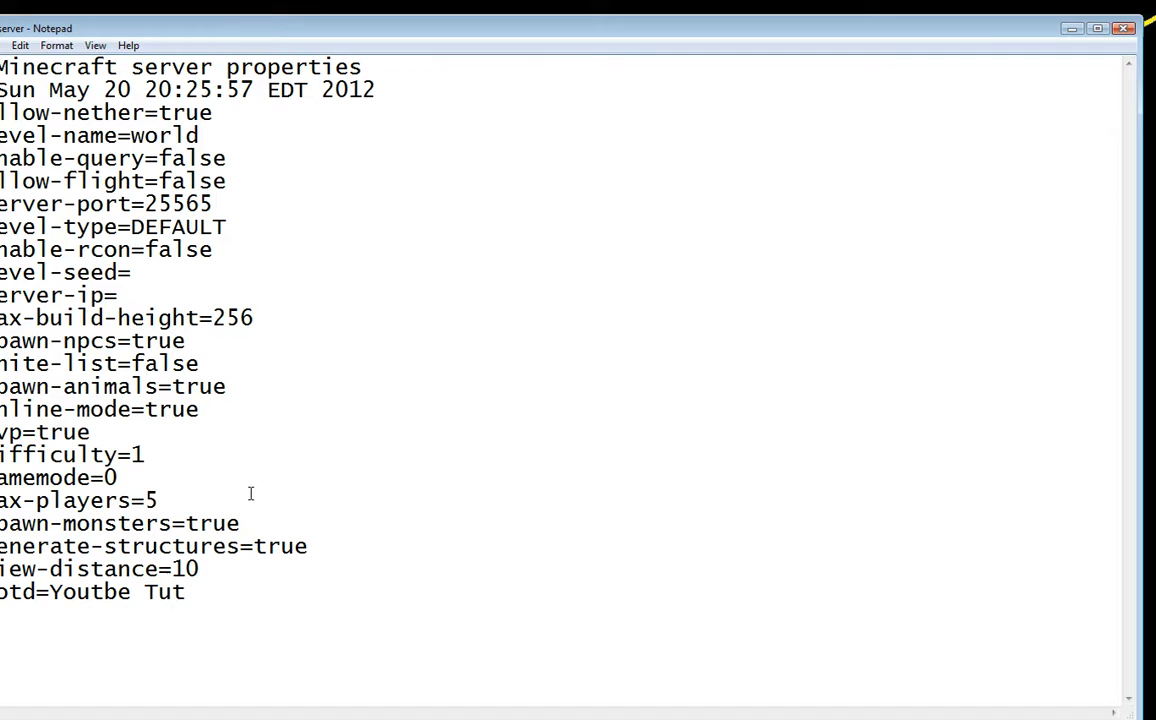
click(238, 523)
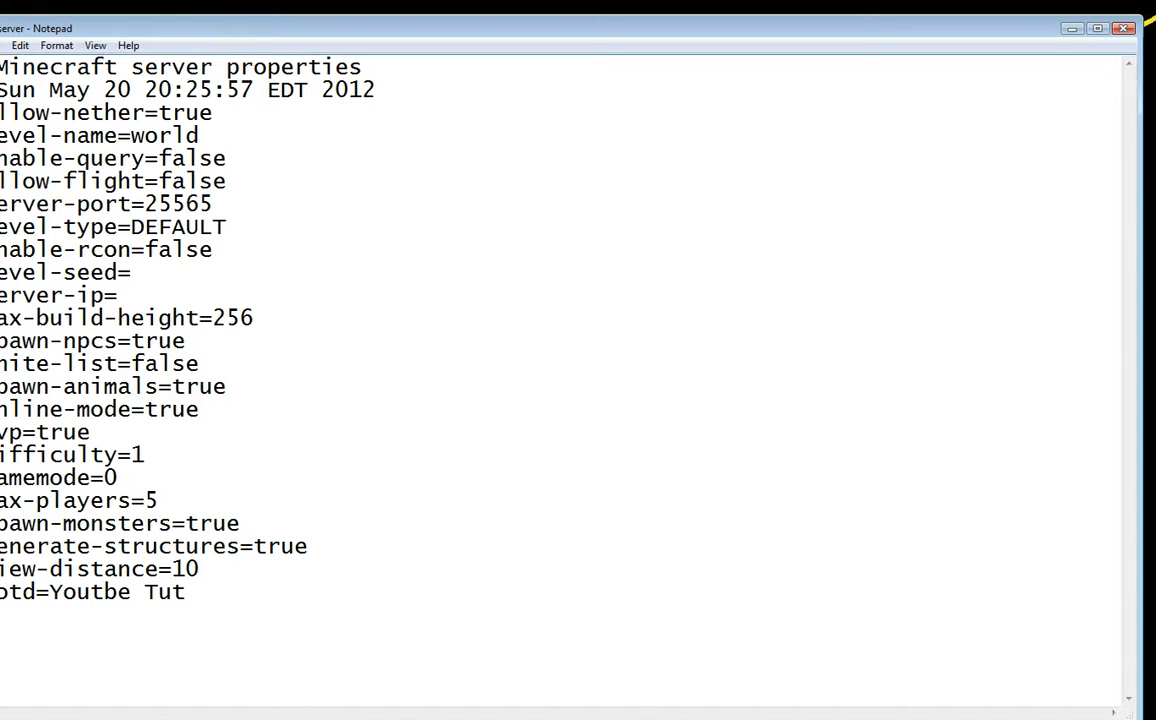
click(20, 45)
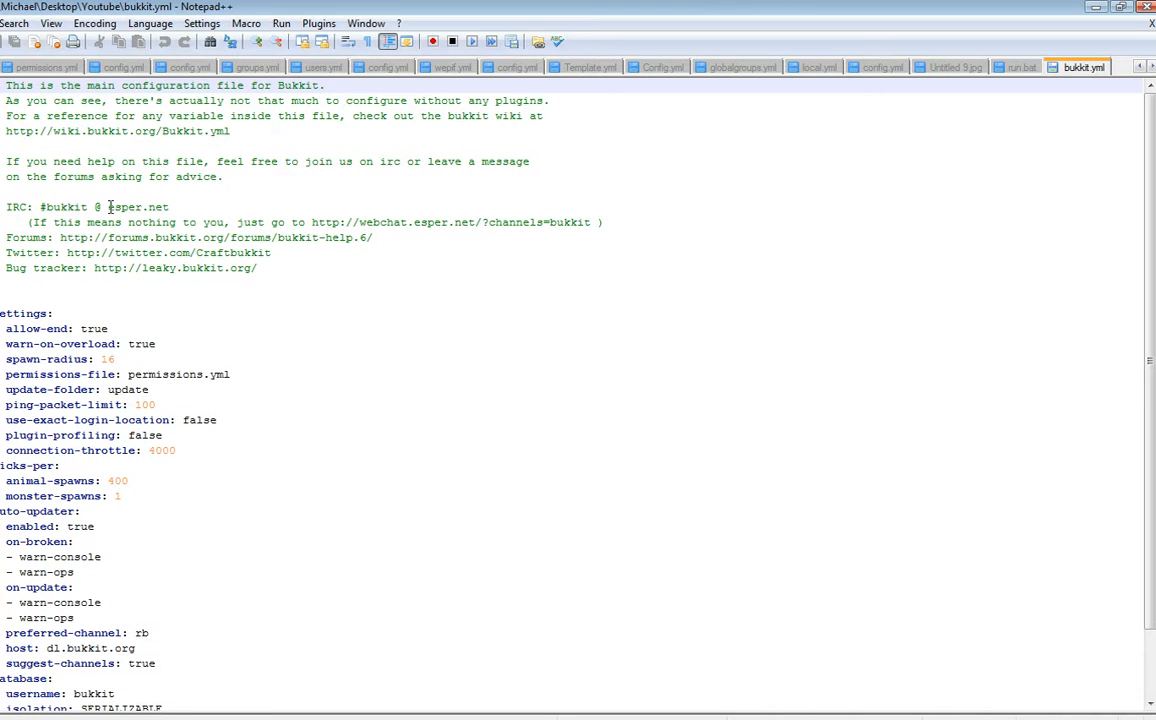
mouse_move(442, 353)
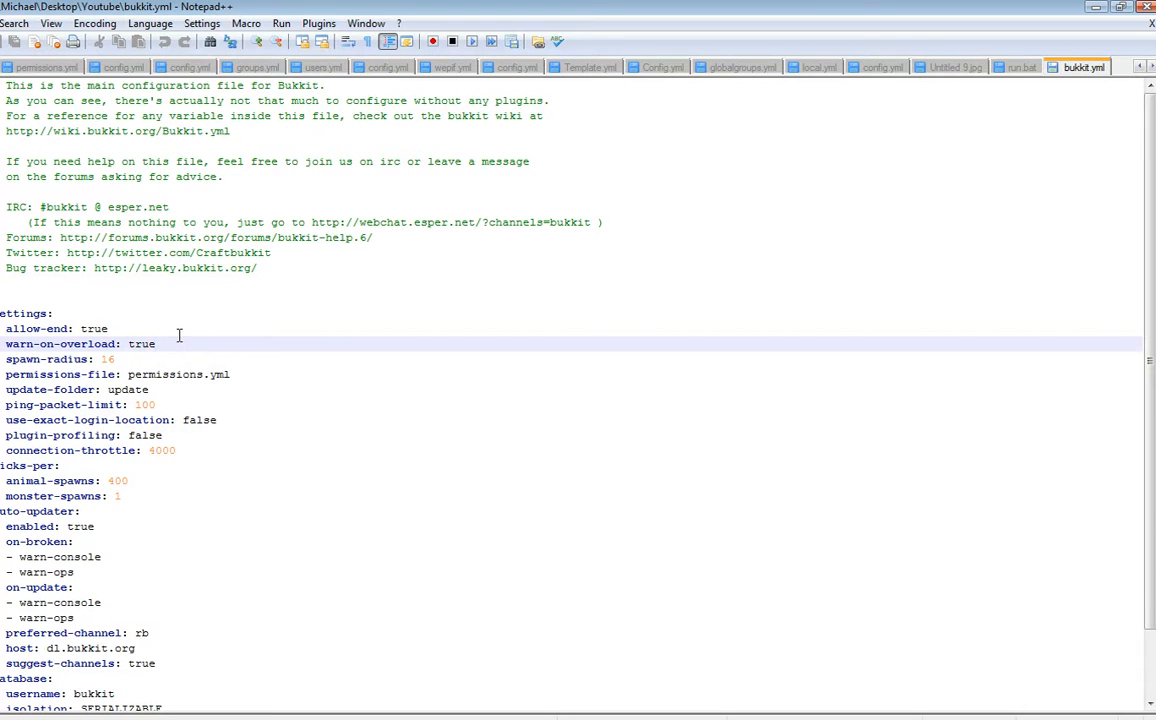
- Set warn-on-overload to false in bukkit.yml and save the file
text(f)
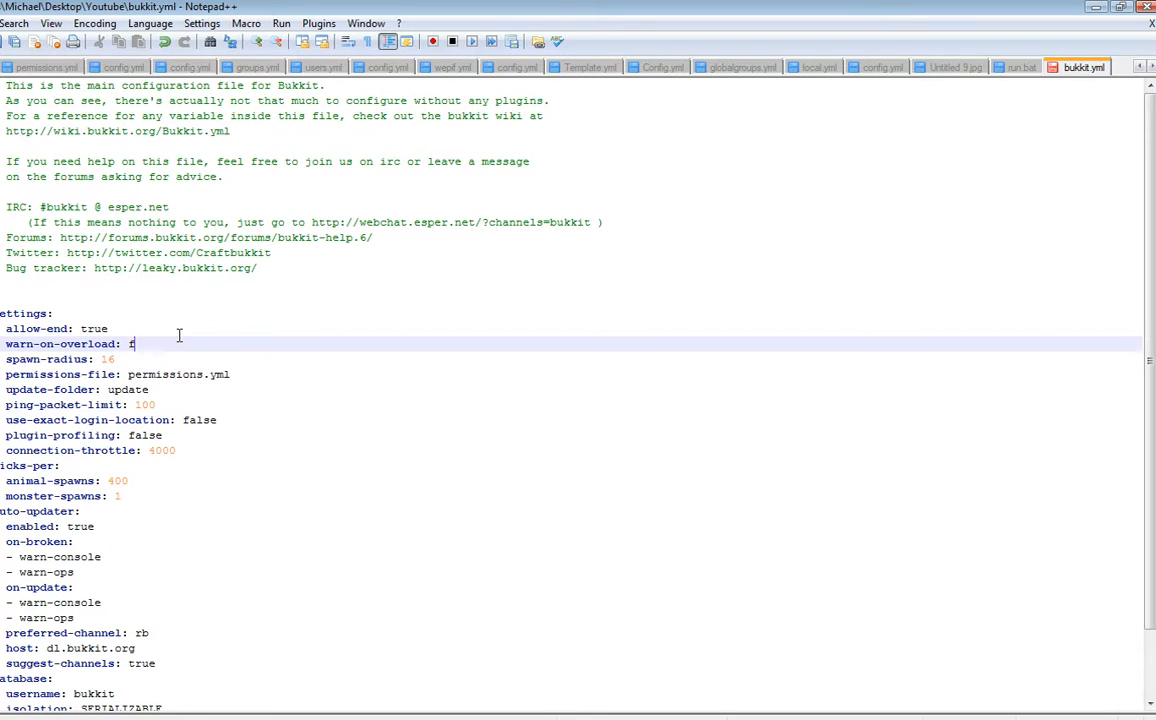
text(alse)
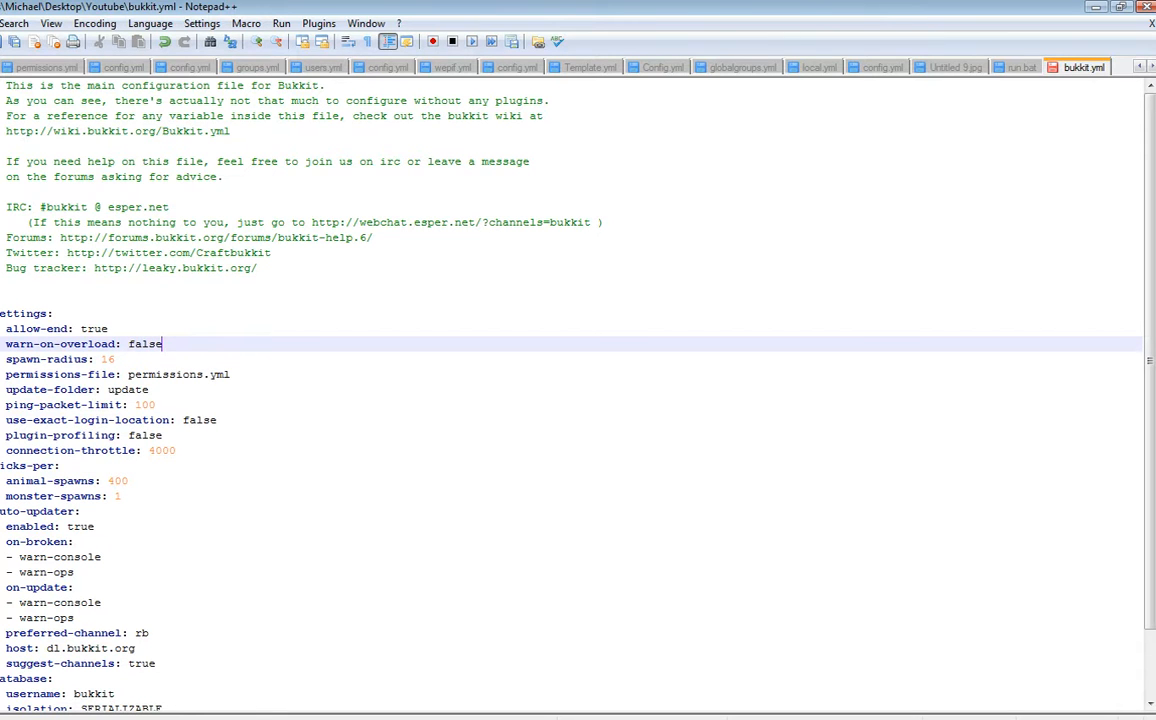
click(12, 22)
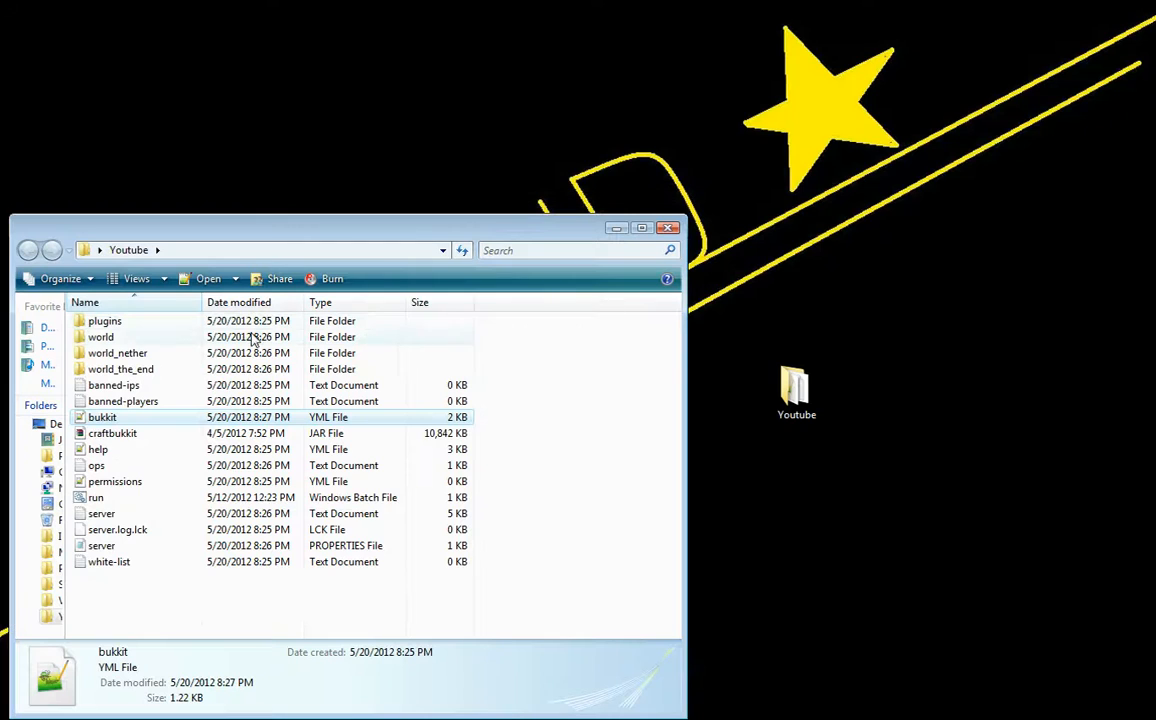
- Restart the CraftBukkit server from run.bat in the Youtube folder
click(95, 497)
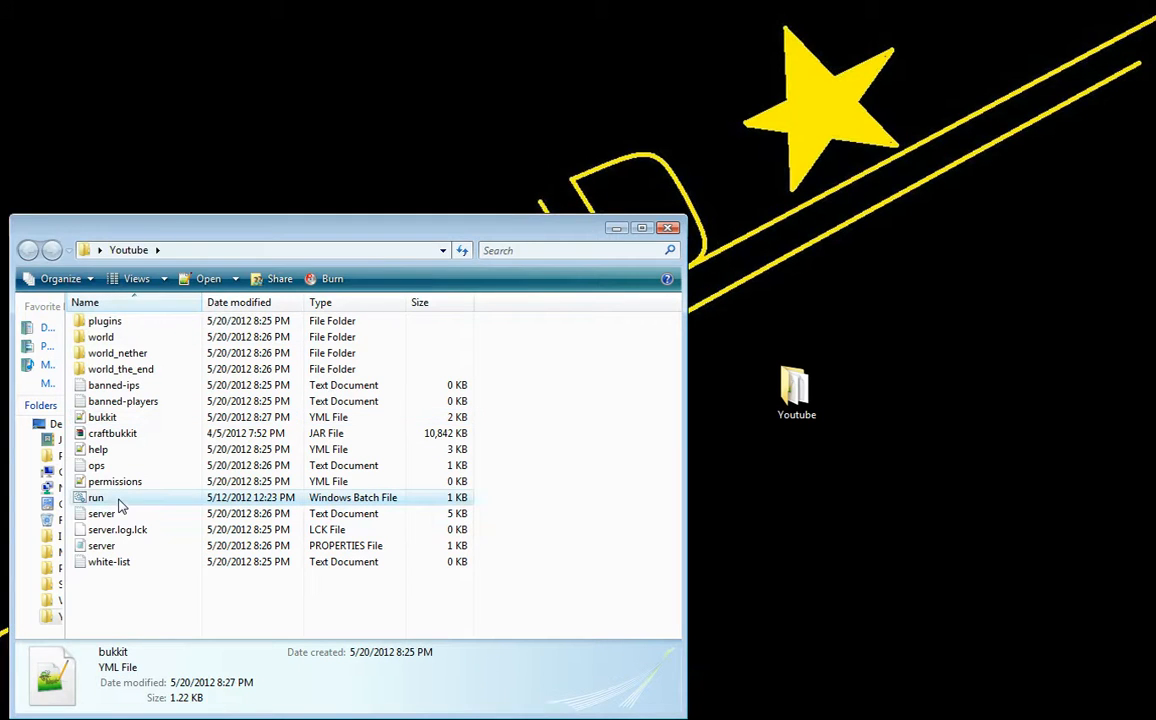
double_click(98, 497)
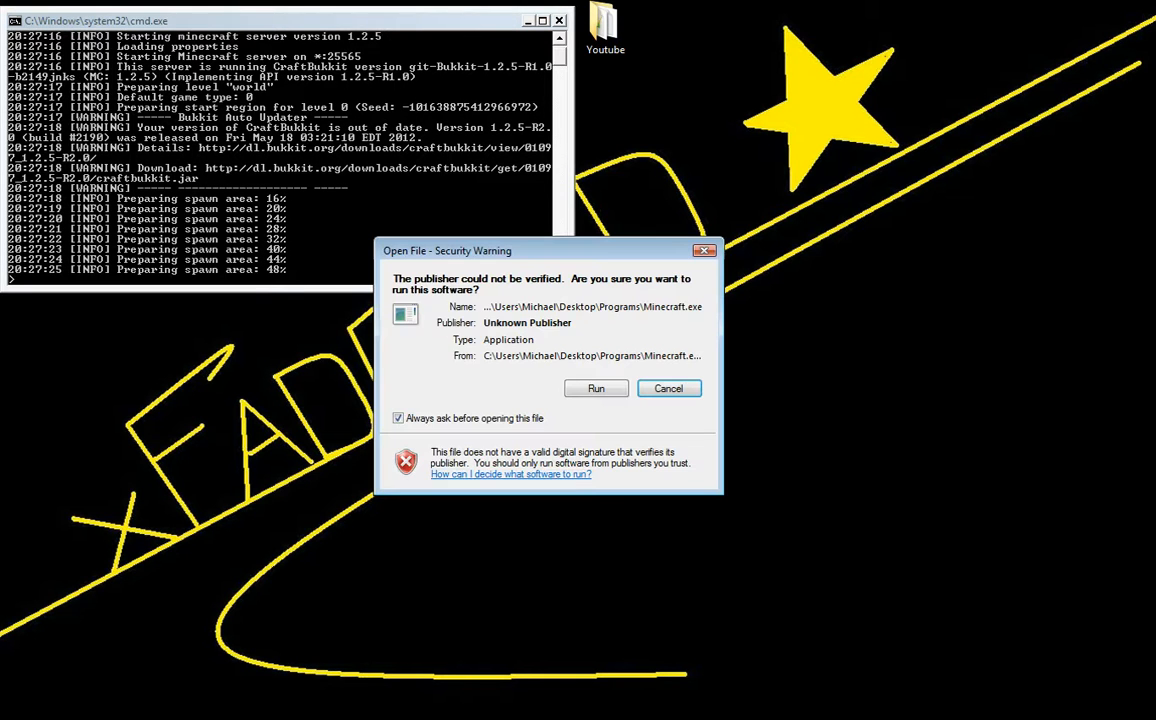
- Launch Minecraft past the security warning, log in, and delete the Vowed Craft server
click(596, 389)
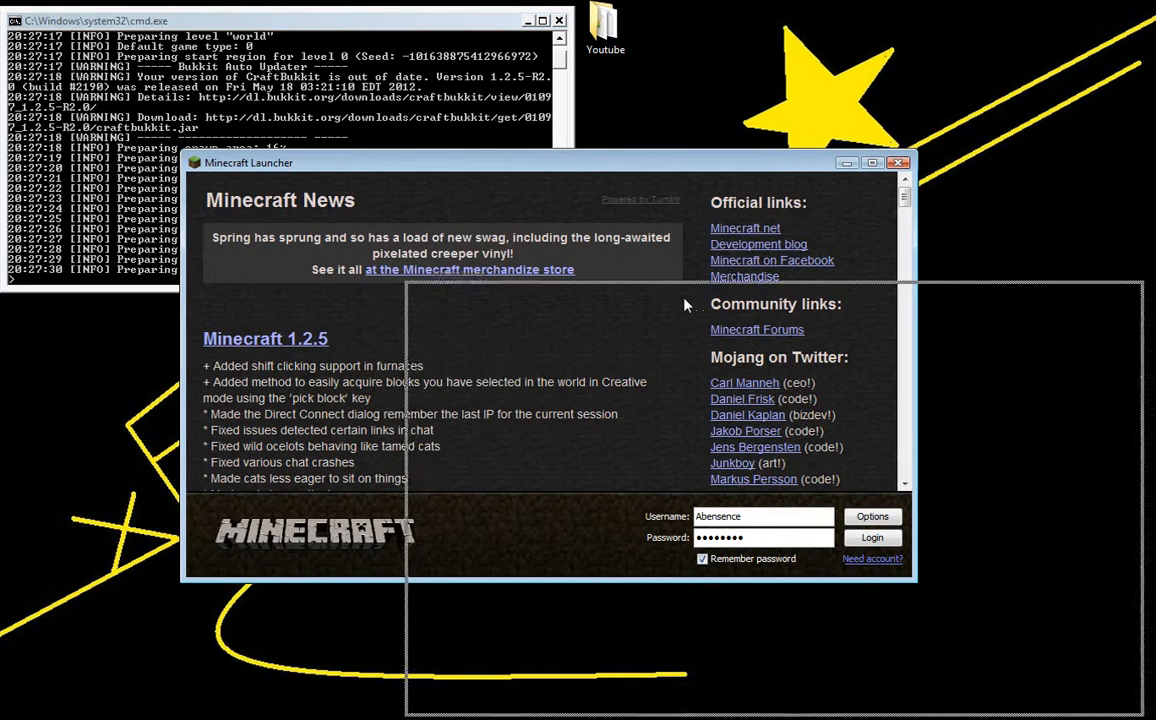
click(872, 537)
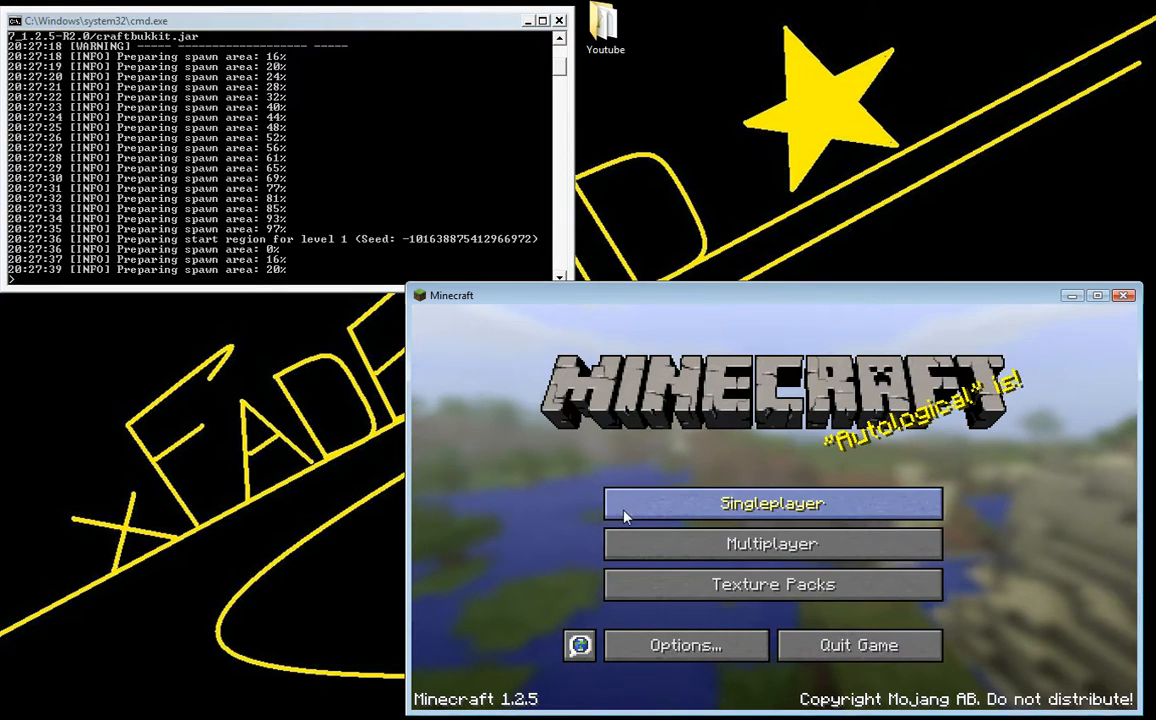
click(771, 544)
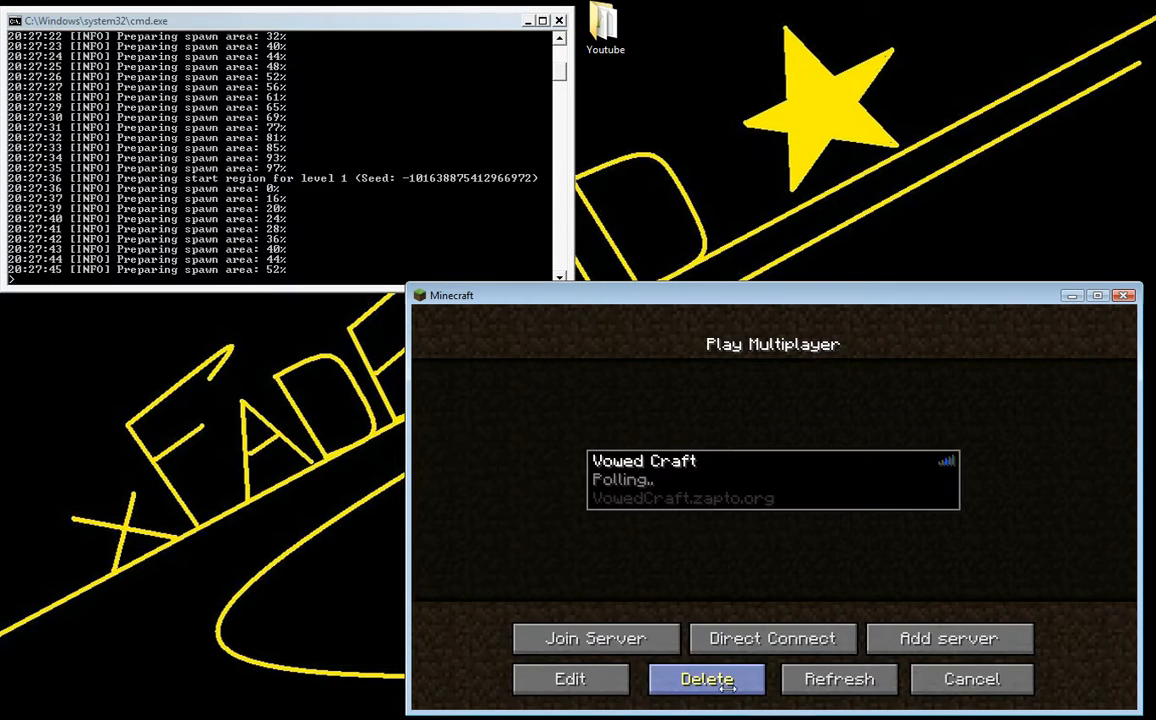
click(707, 679)
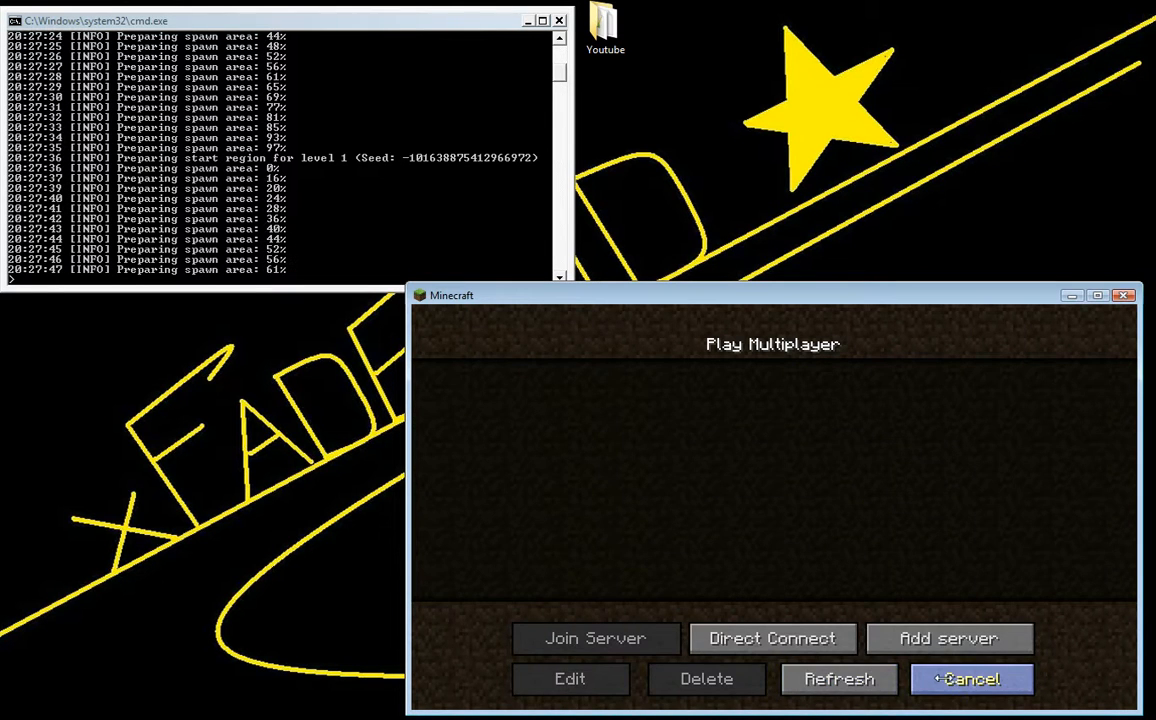
click(973, 680)
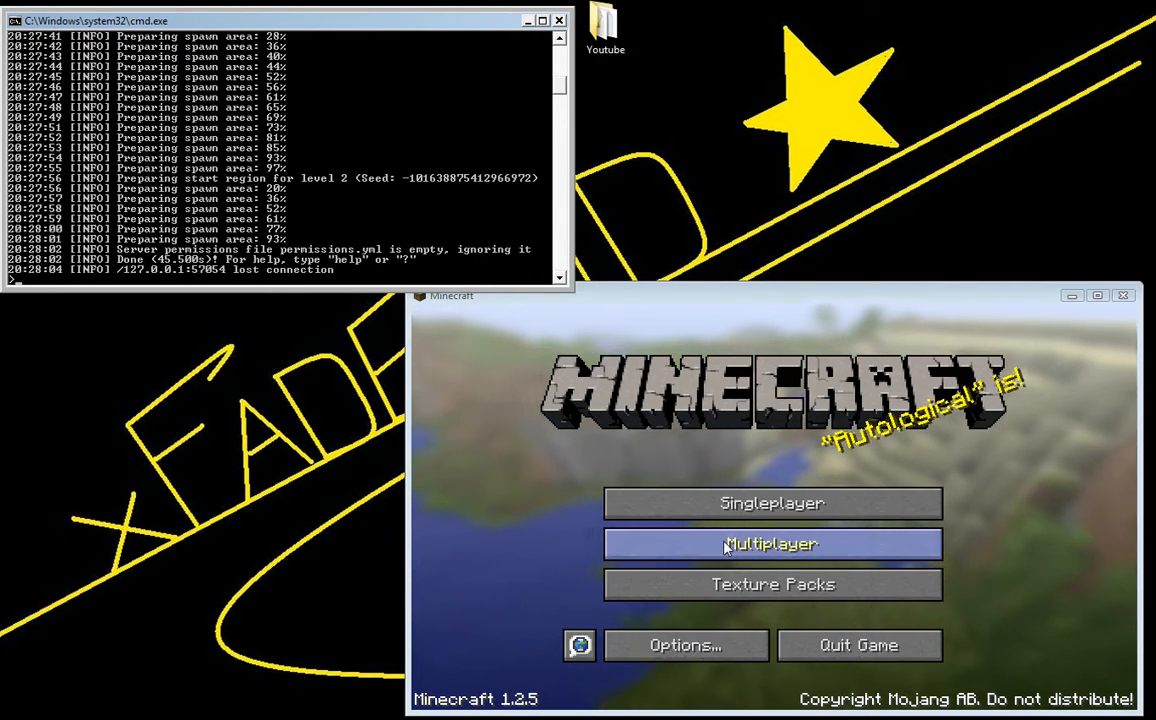
- Add a multiplayer server named Youtube at address localhost and join it
click(771, 544)
text(Y)
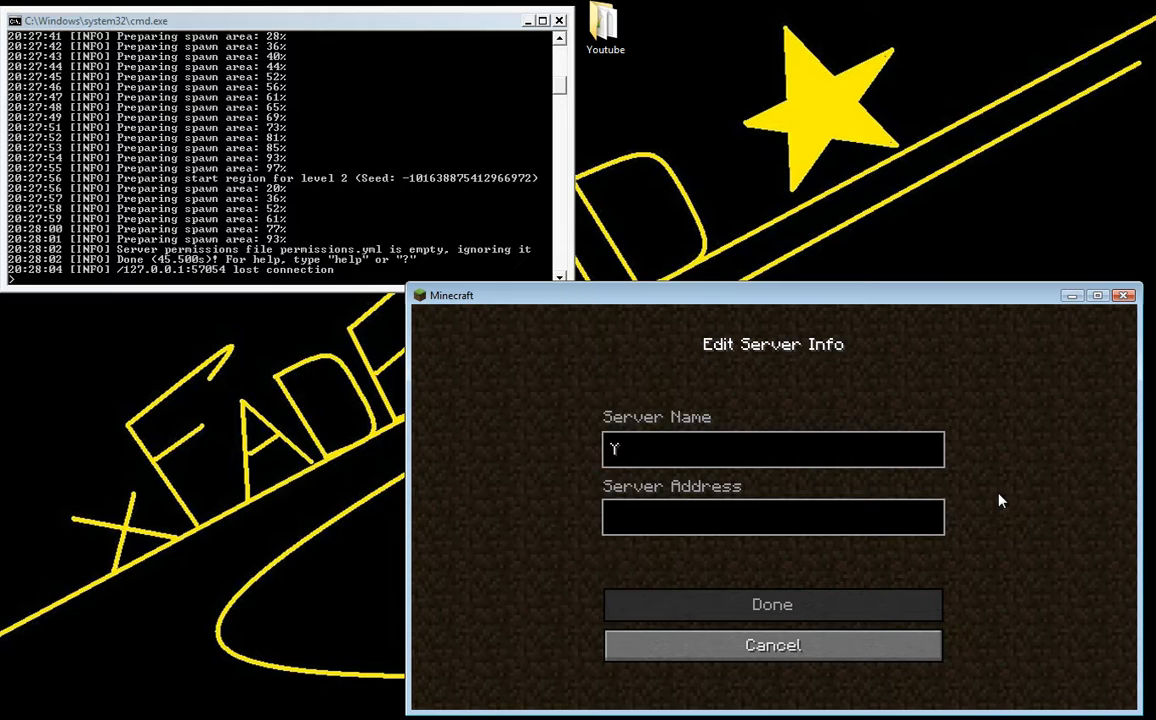
text(outube)
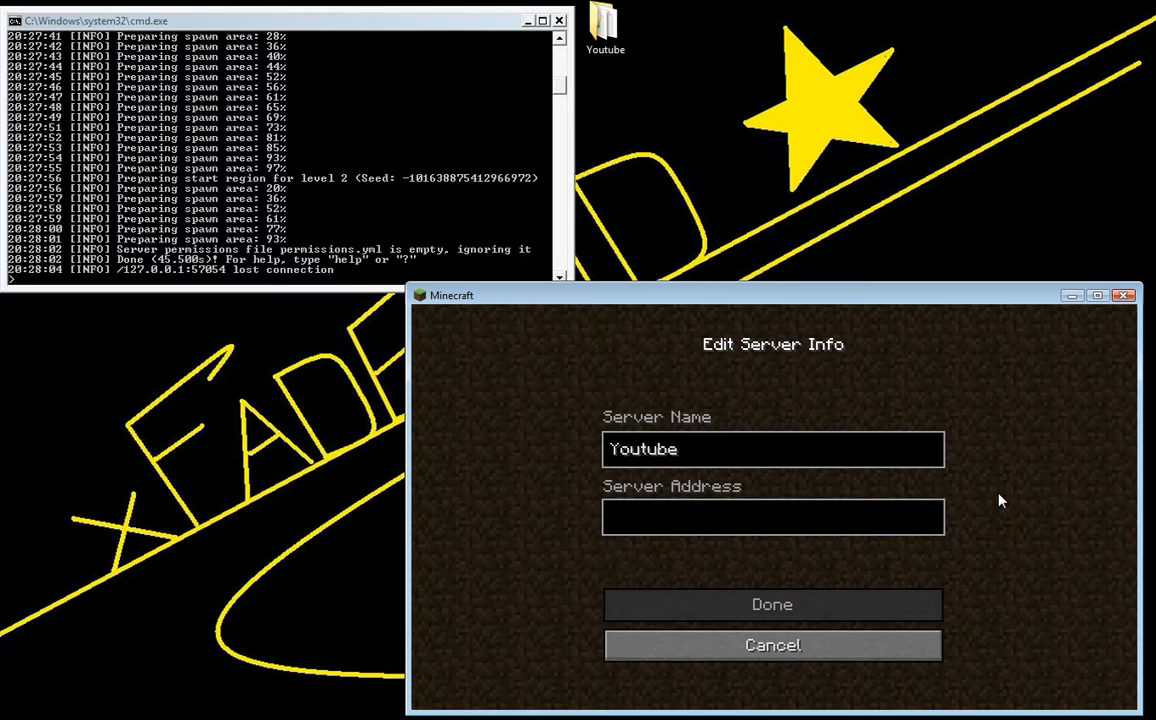
click(773, 517)
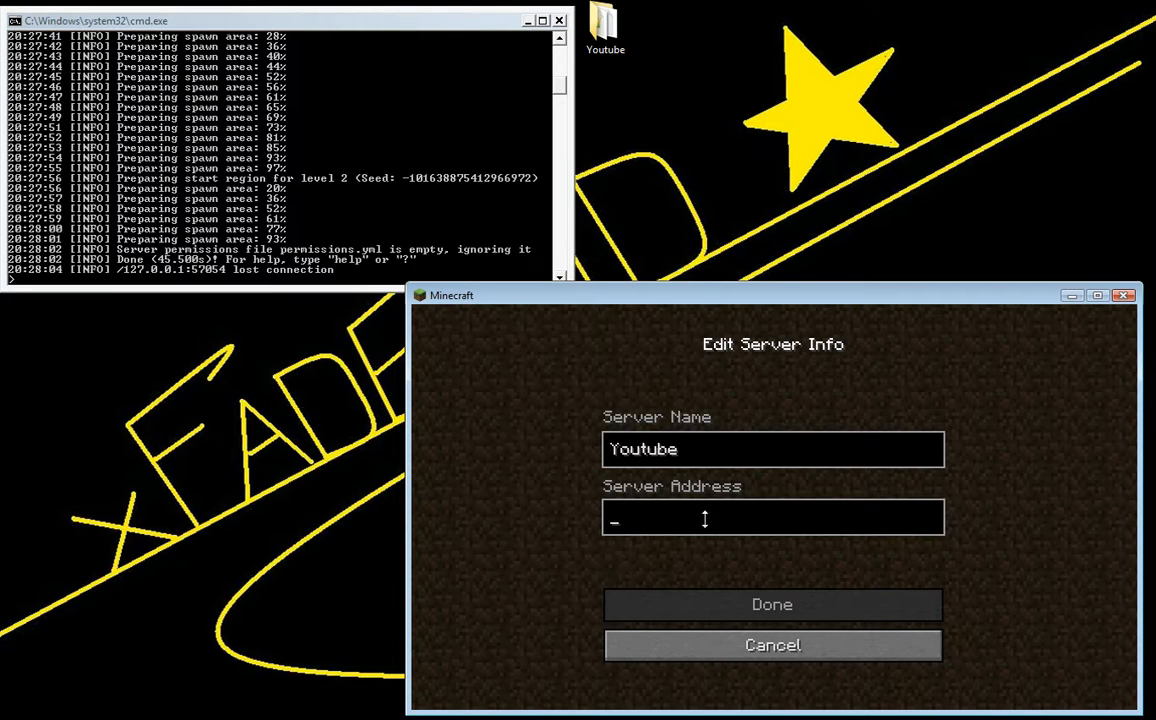
text(localhost)
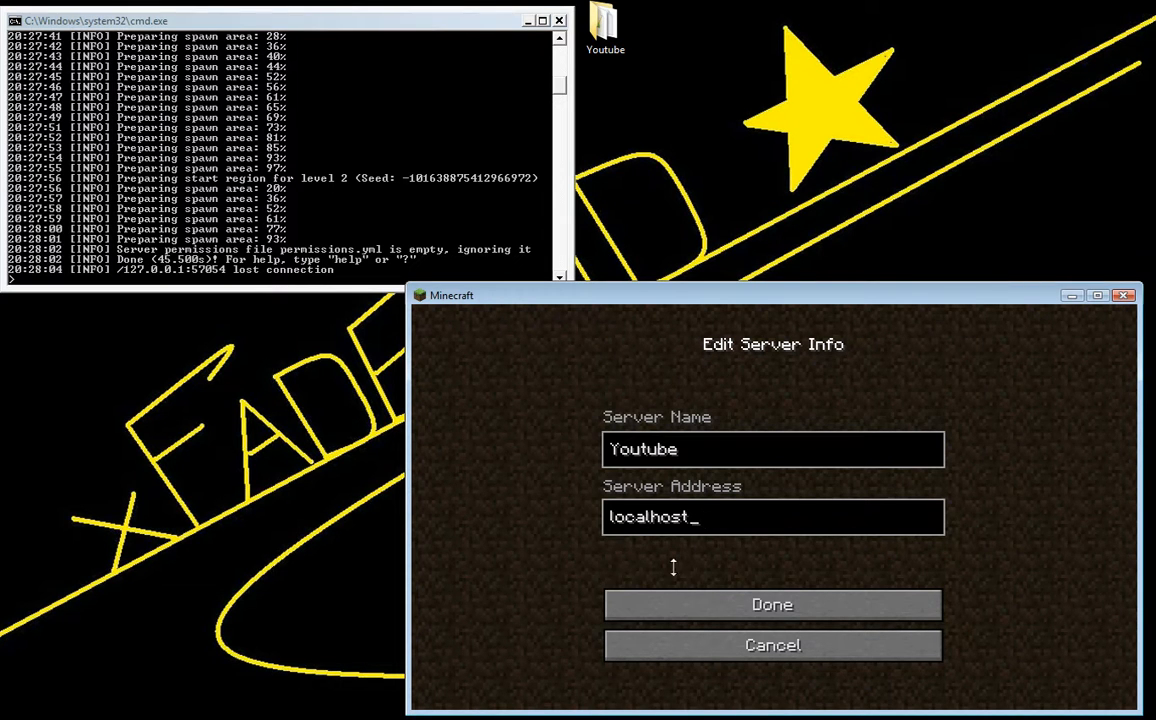
click(772, 604)
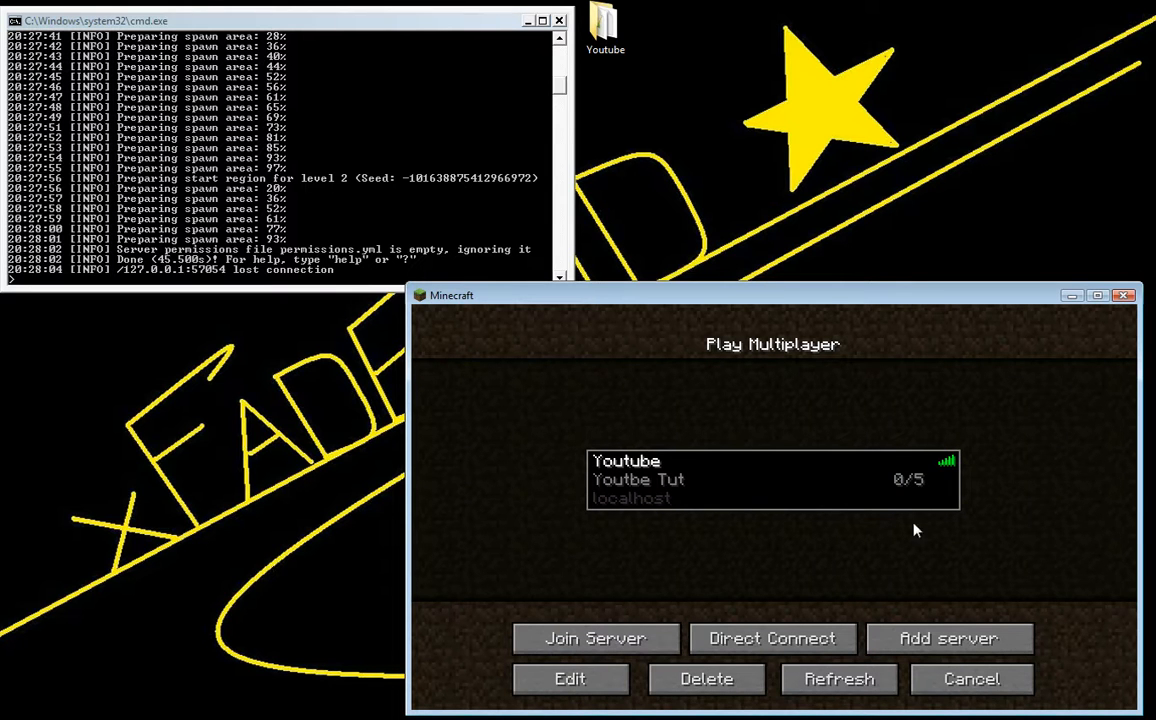
click(594, 638)
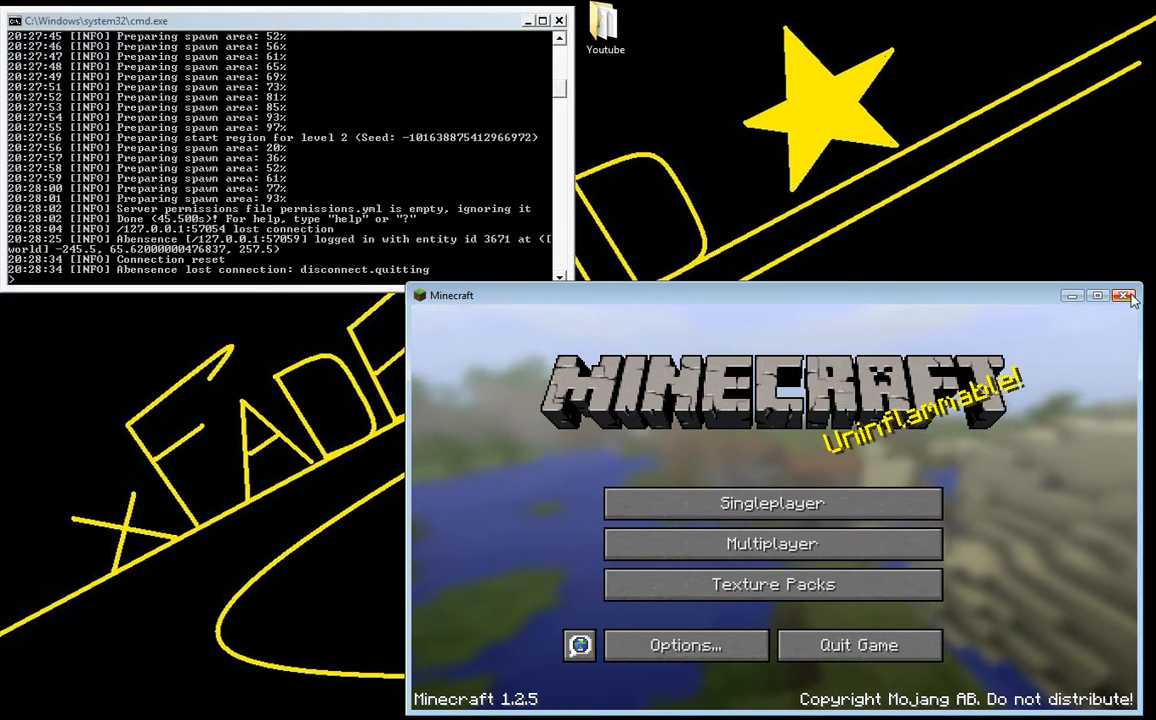
- Close the Minecraft game window and the cmd.exe server console
click(1125, 298)
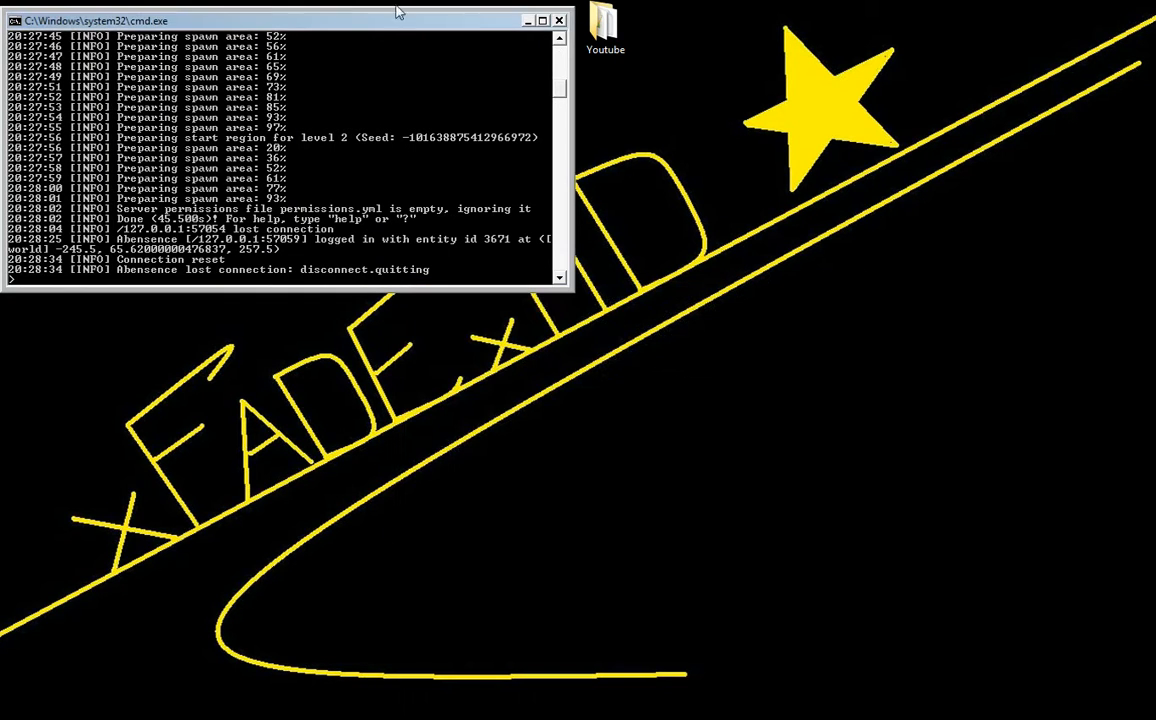
click(559, 20)
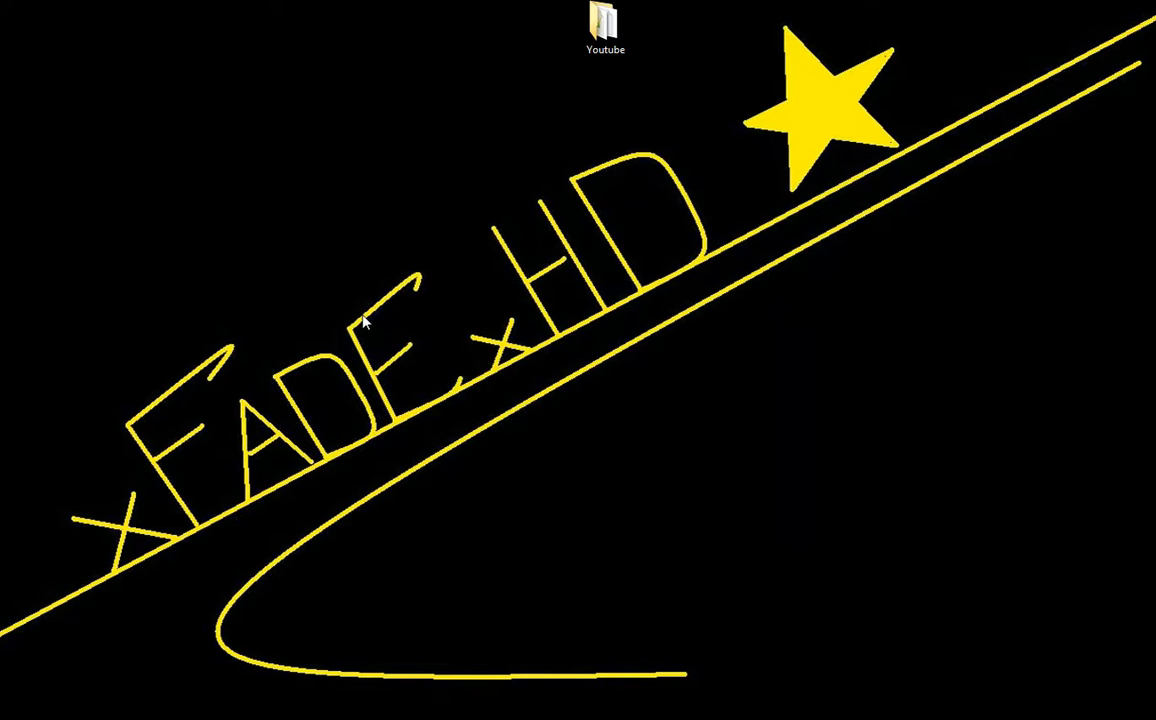